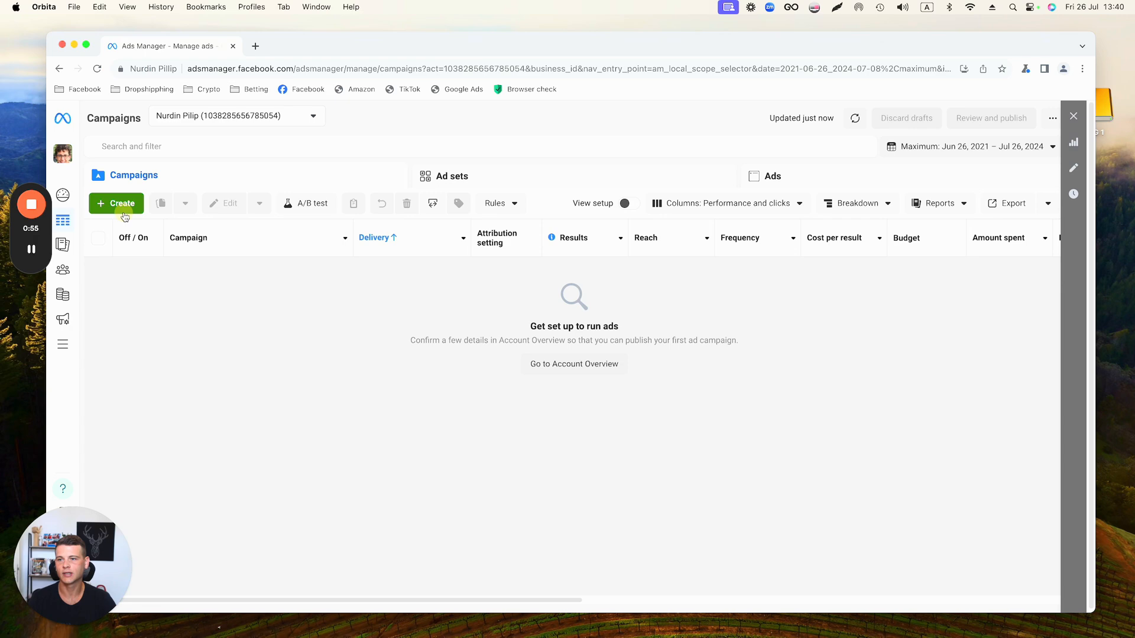
Step: Create a new Traffic campaign with manual setup, confirming to build its ad set and ad
click(116, 203)
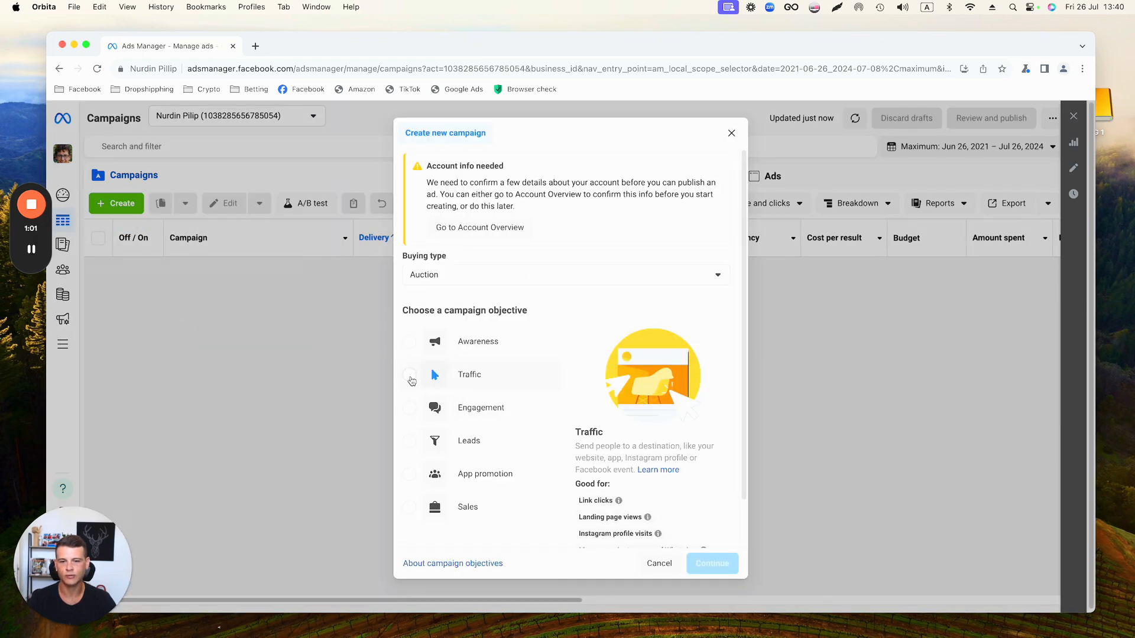
click(711, 563)
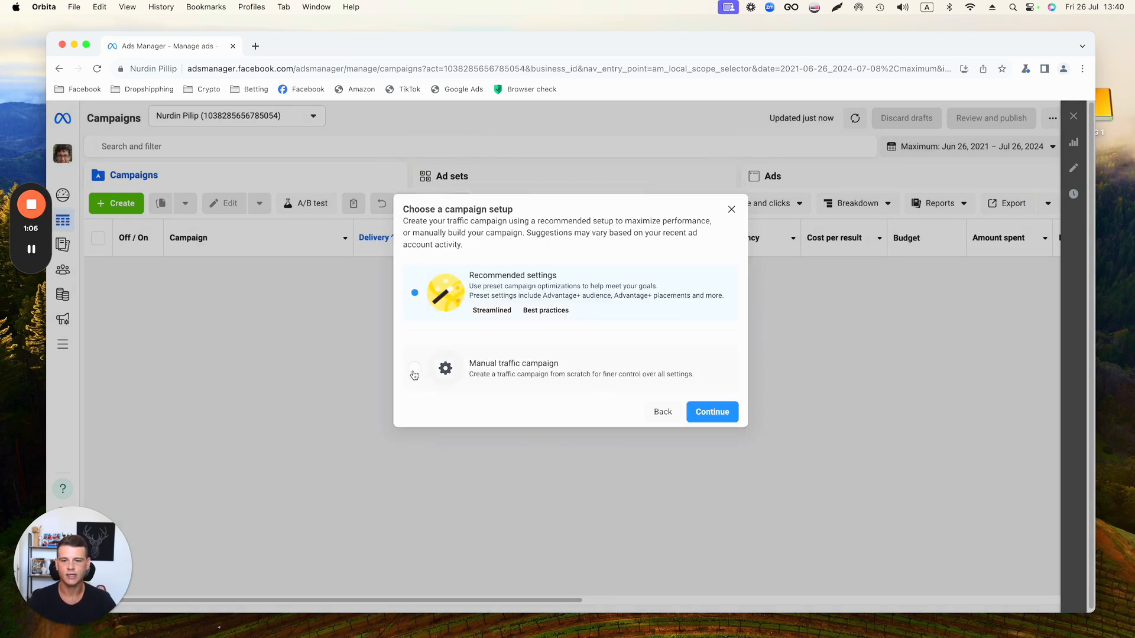
click(413, 369)
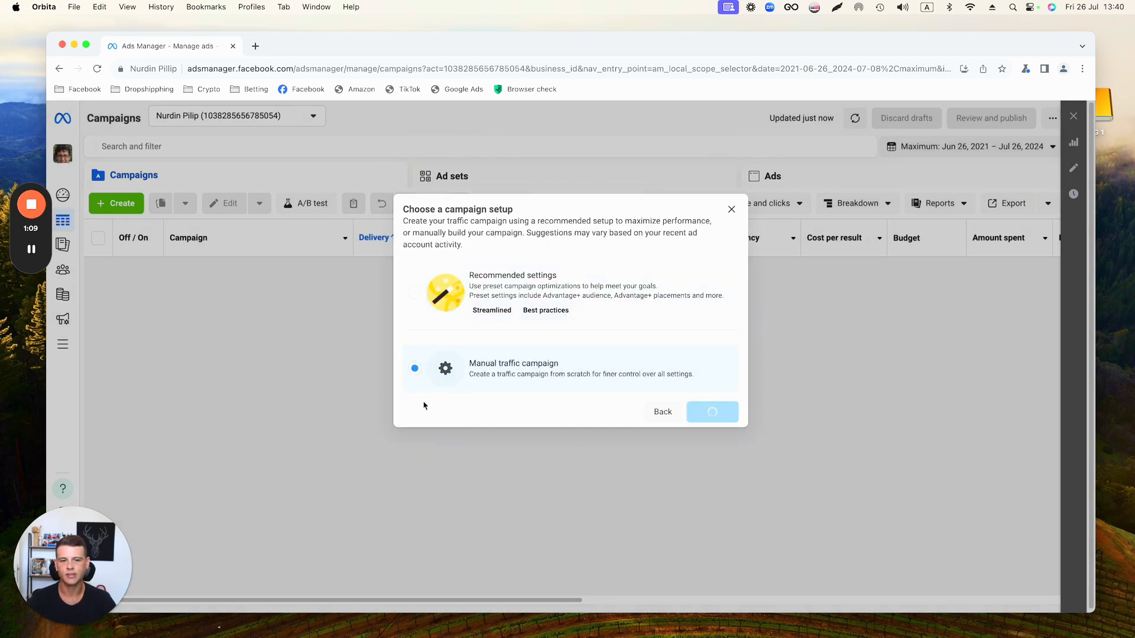
click(710, 412)
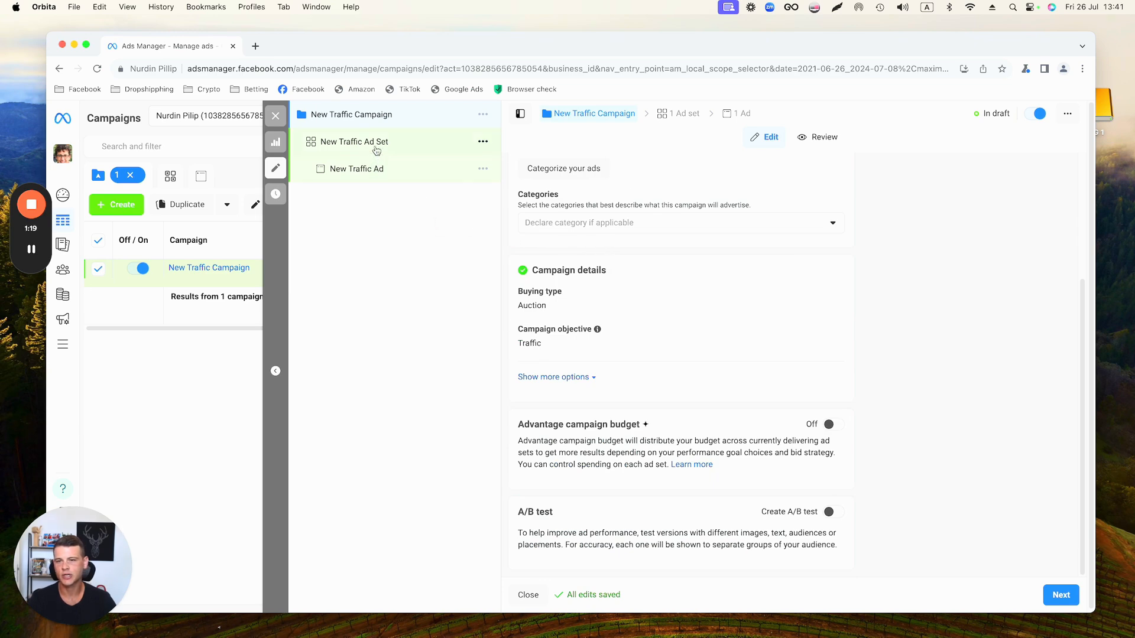
Step: In the new traffic ad set, keep Messaging apps and switch the Facebook Page to Pets-Boutique
click(354, 140)
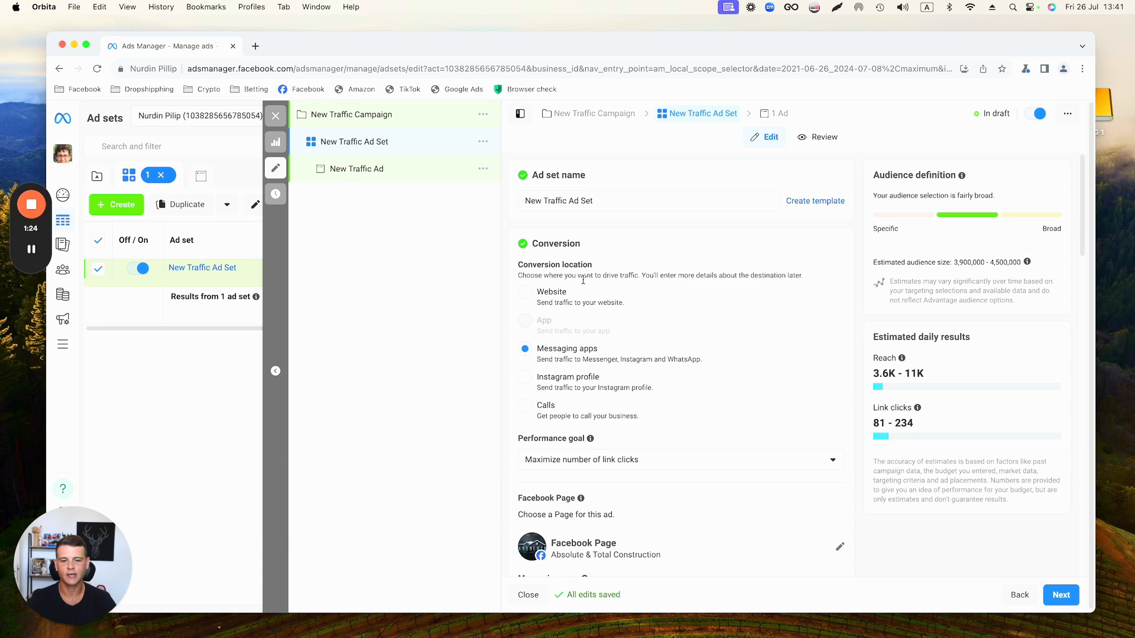
scroll(down, 3)
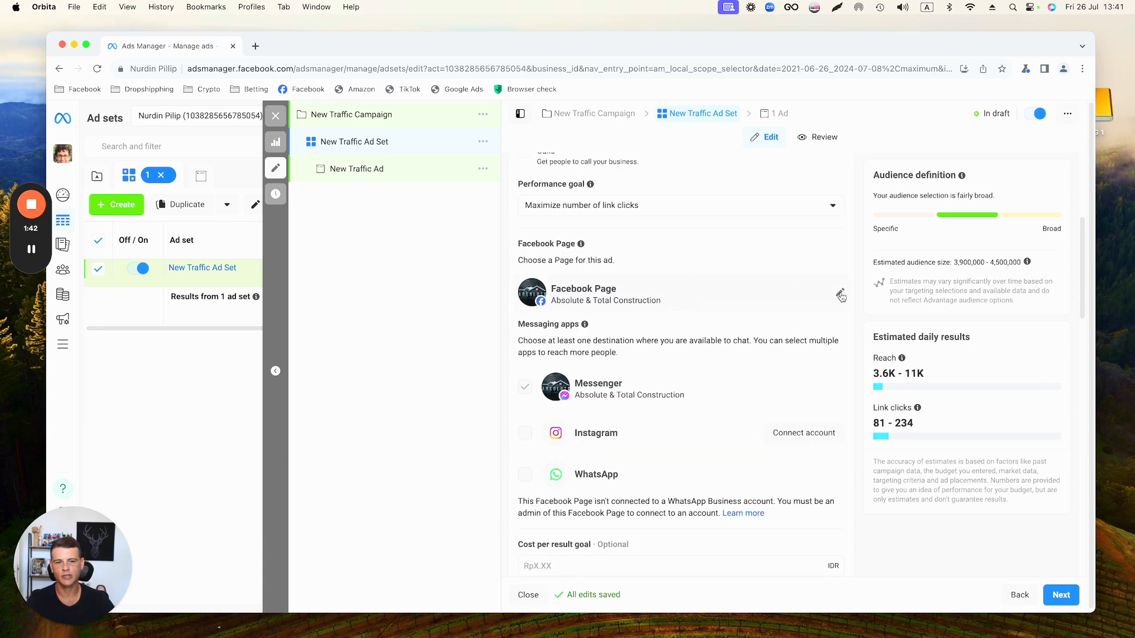
click(523, 234)
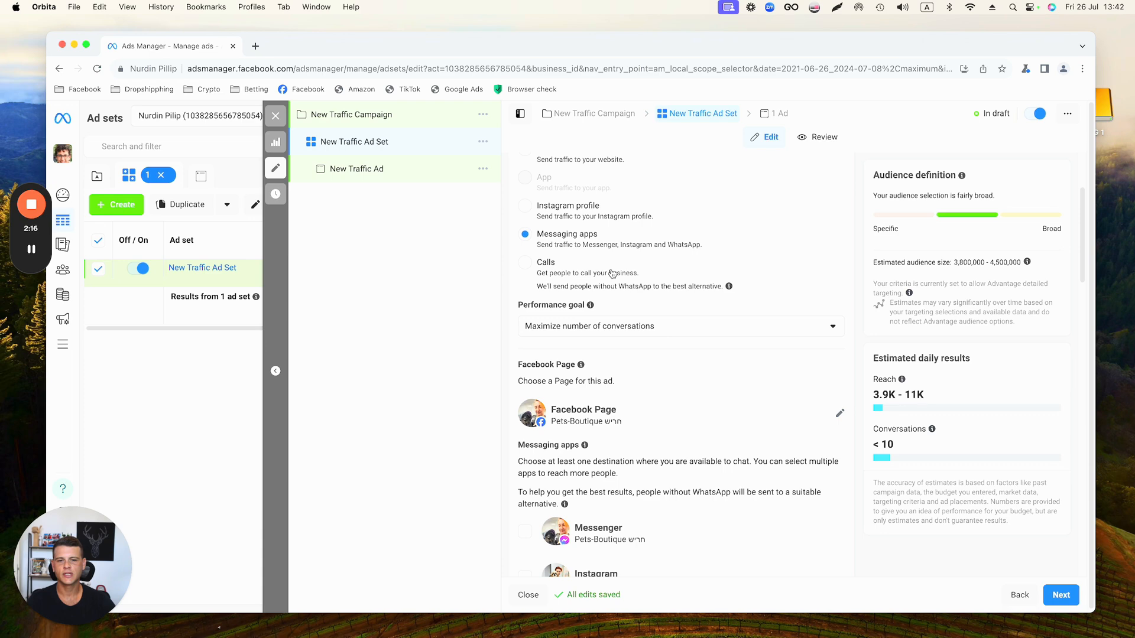
mouse_move(559, 310)
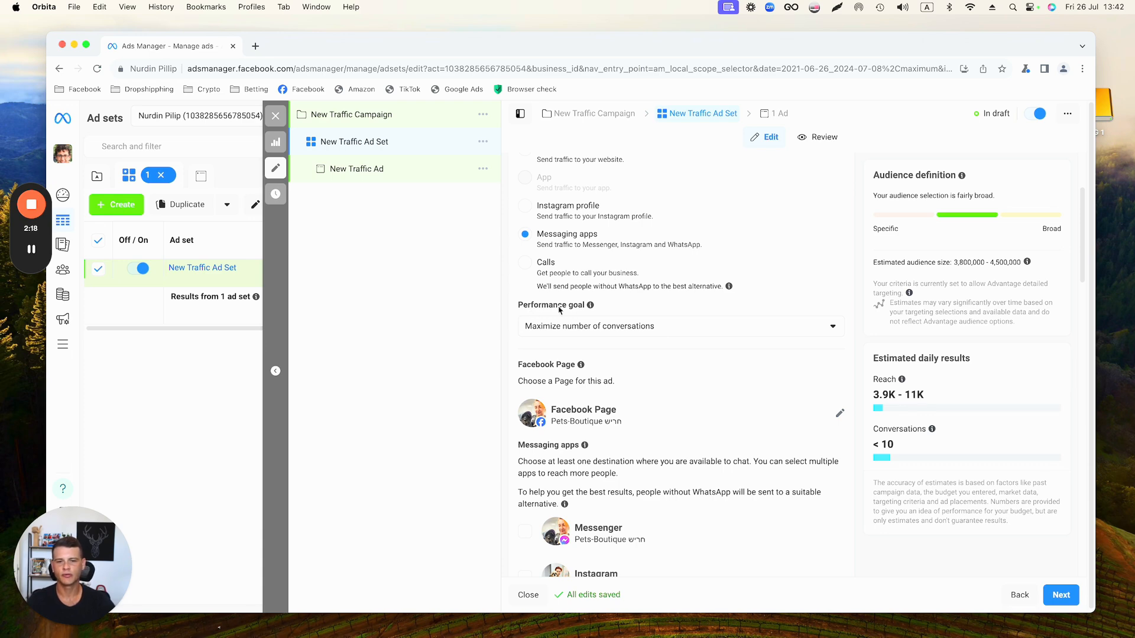
mouse_move(715, 327)
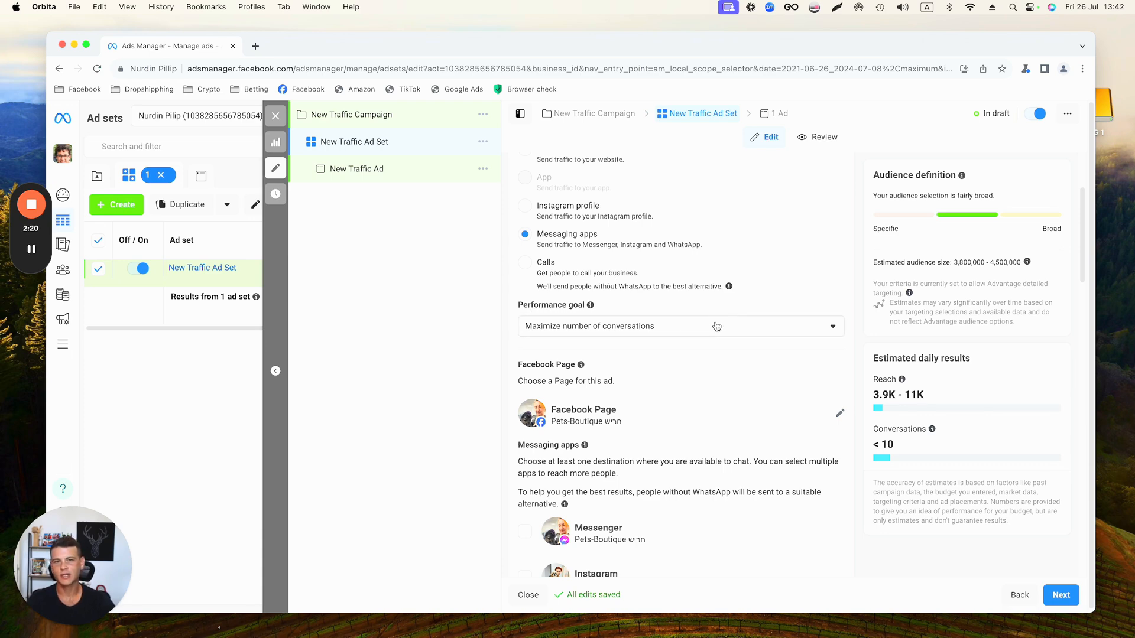
Step: Review the performance goal options, keeping Maximize number of conversations
click(679, 327)
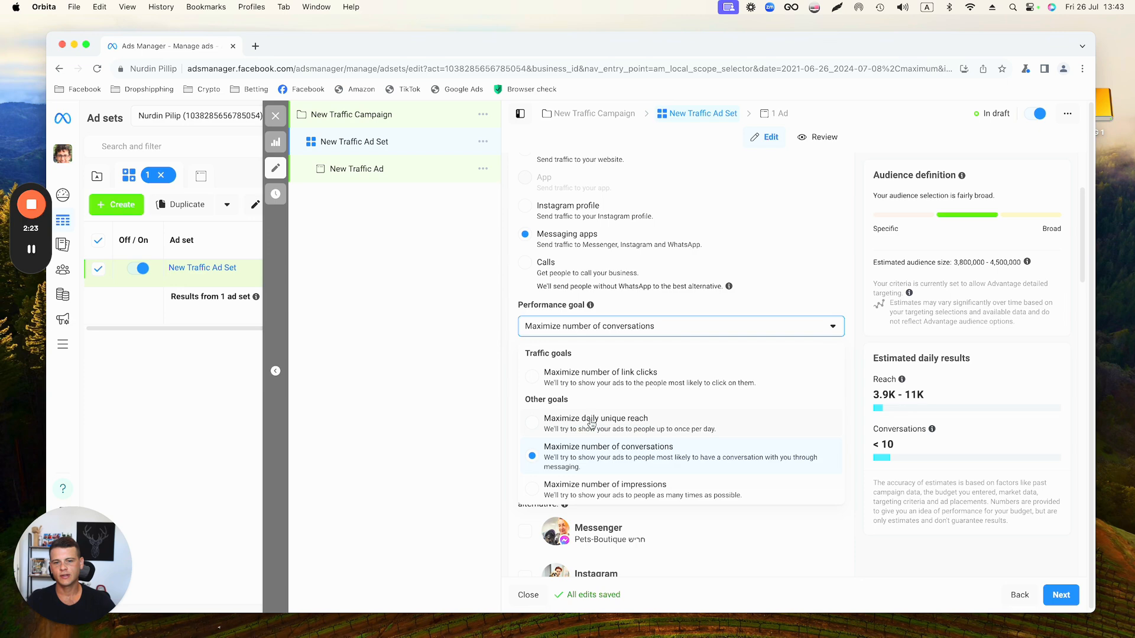
mouse_move(535, 378)
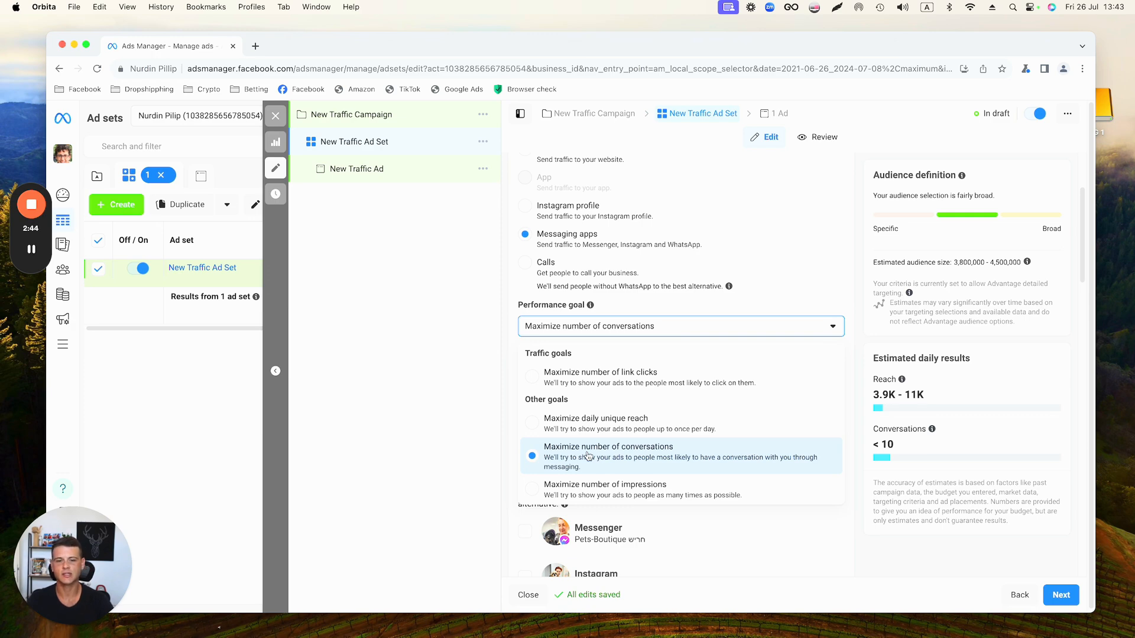
mouse_move(563, 453)
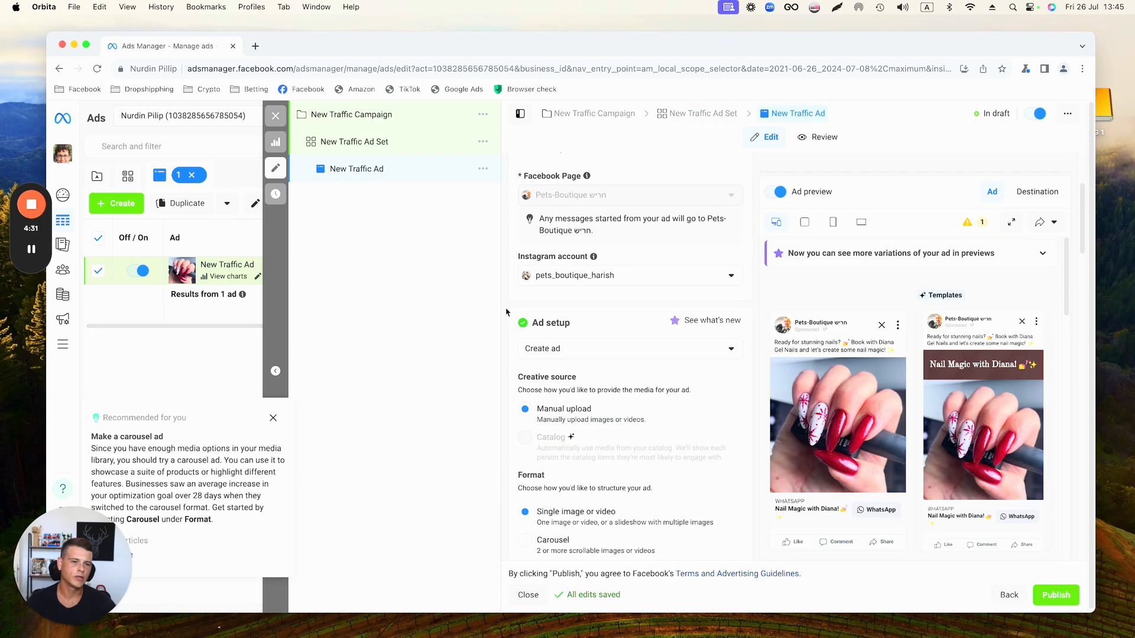
scroll(down, 3)
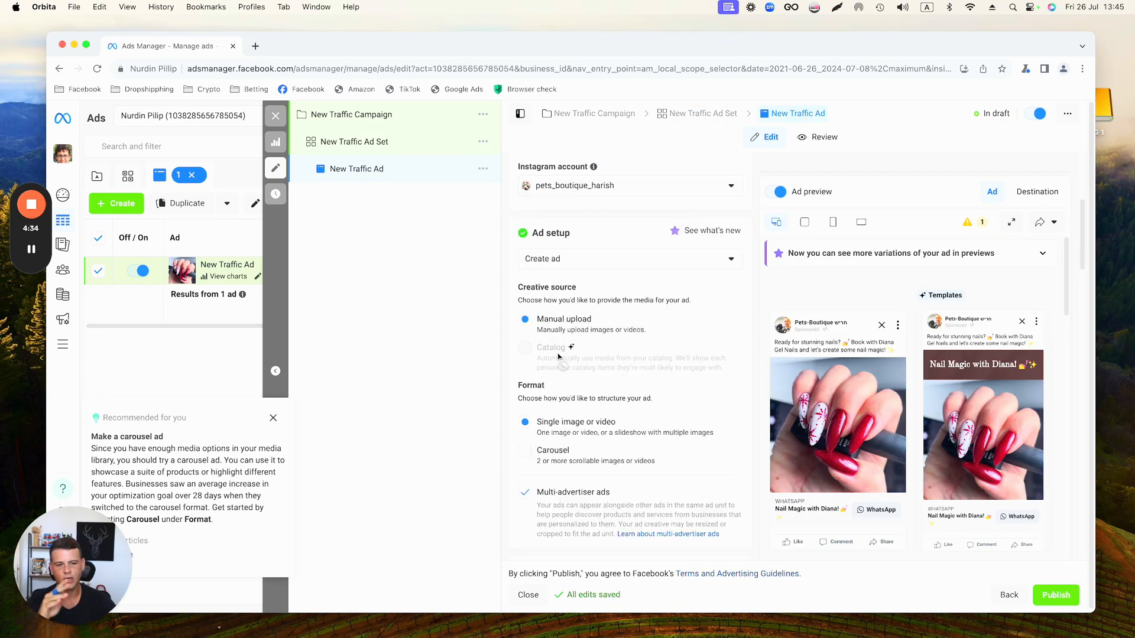
scroll(down, 3)
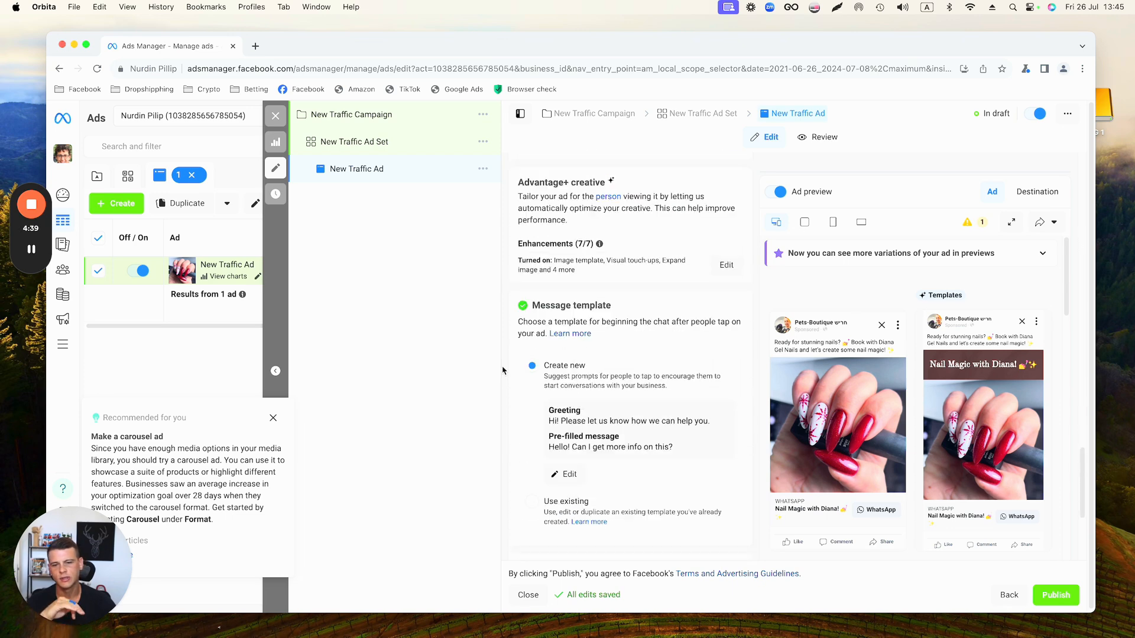
scroll(down, 3)
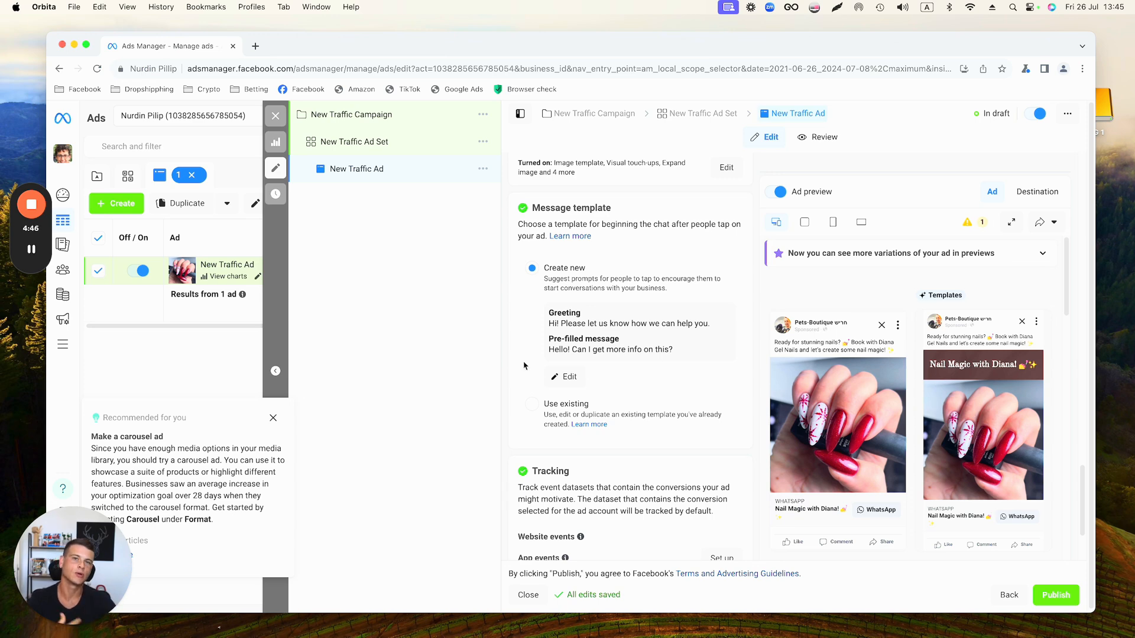
mouse_move(570, 386)
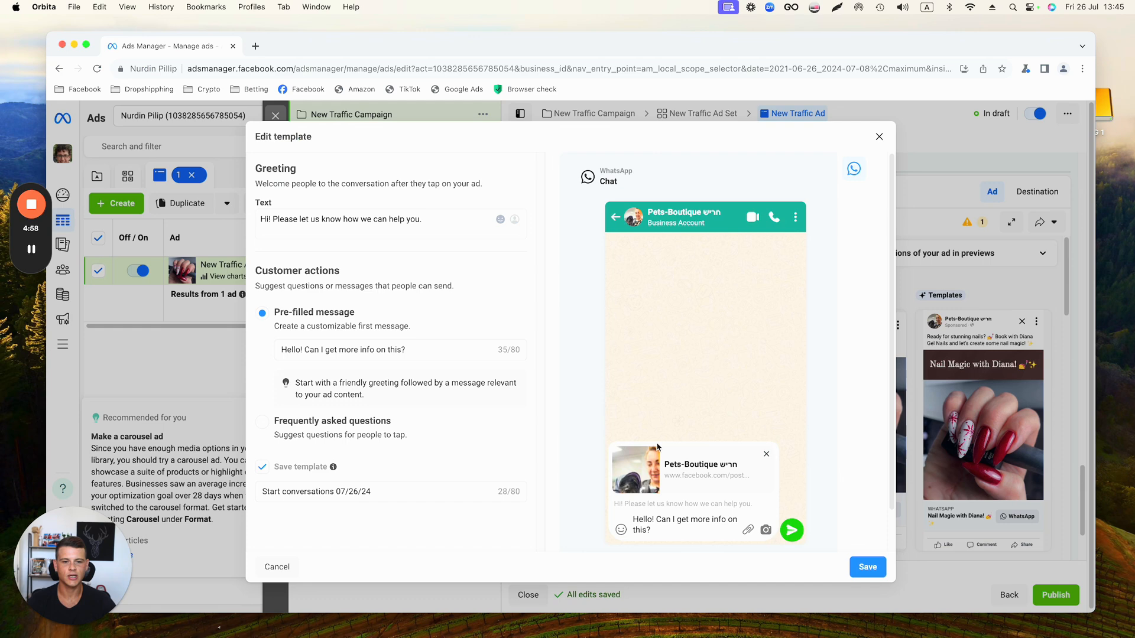
mouse_move(655, 483)
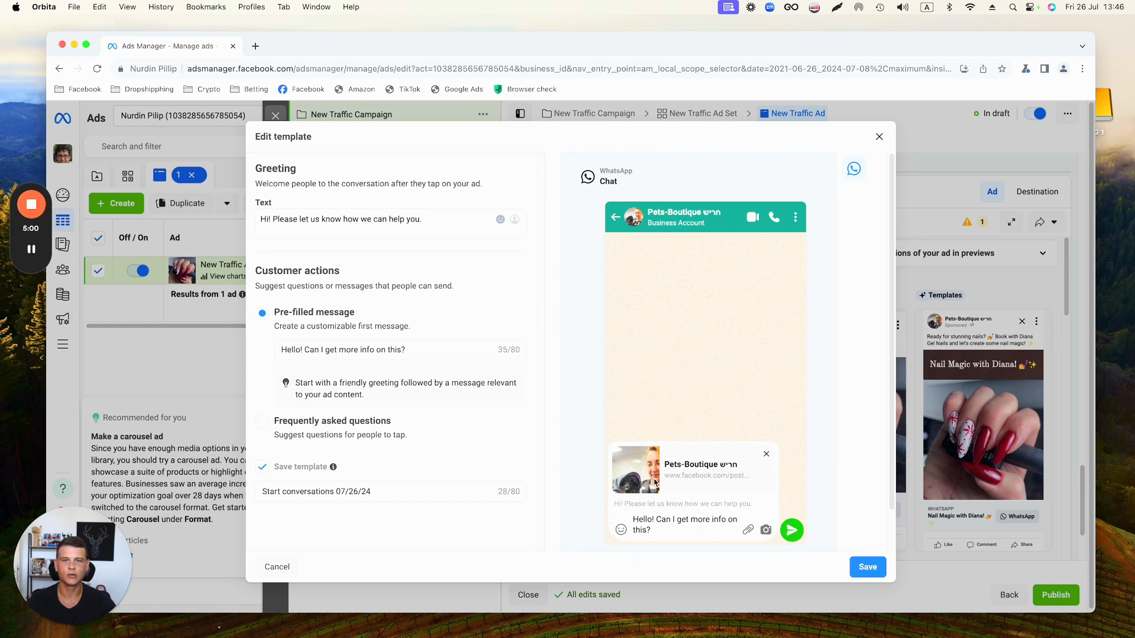
mouse_move(272, 240)
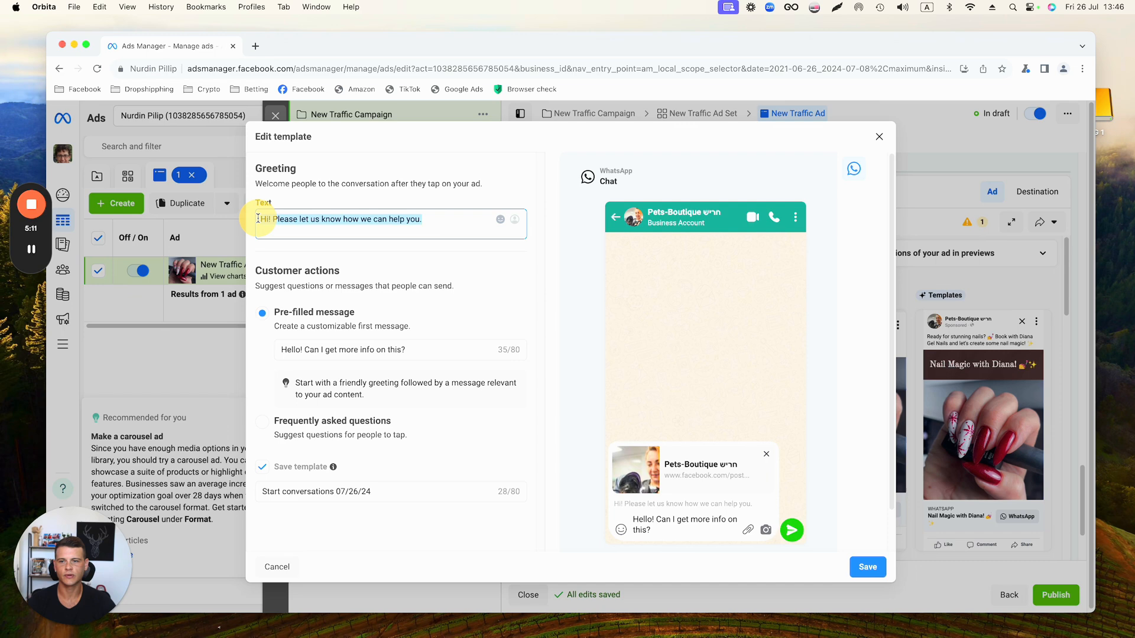
Step: Review the WhatsApp template's default greeting text in the Edit template dialog
click(391, 219)
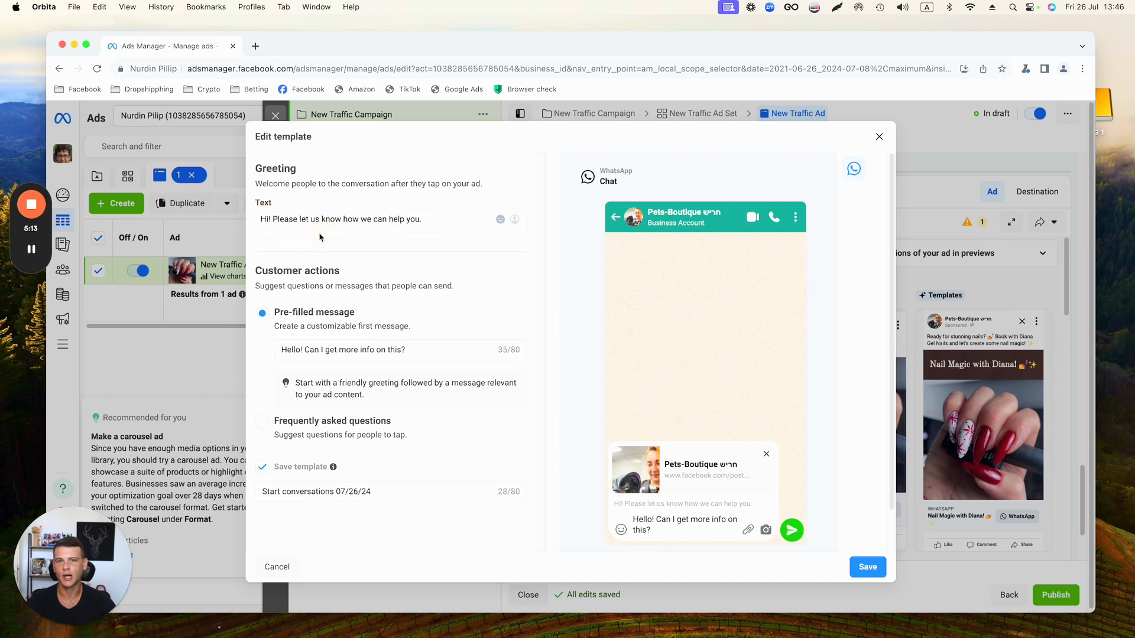
double_click(291, 350)
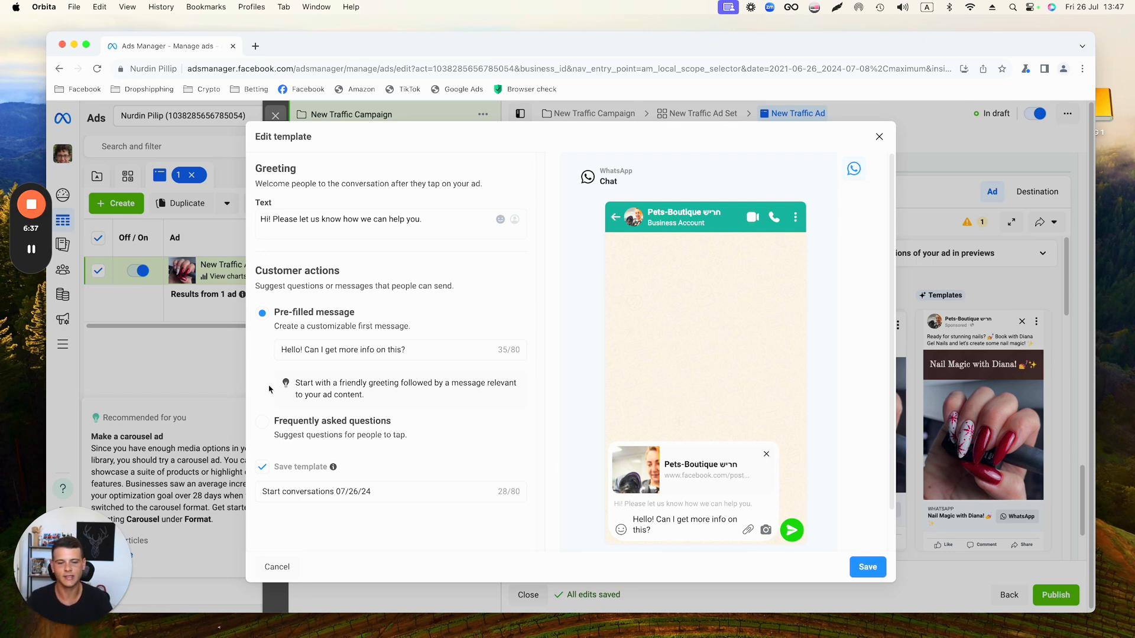
mouse_move(259, 383)
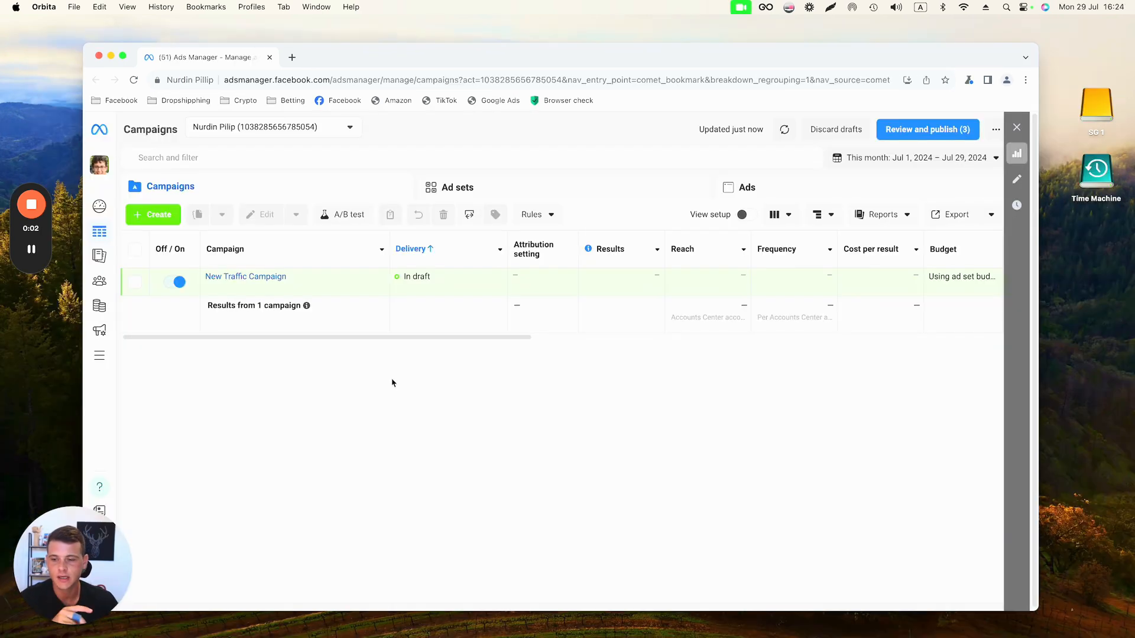
mouse_move(169, 249)
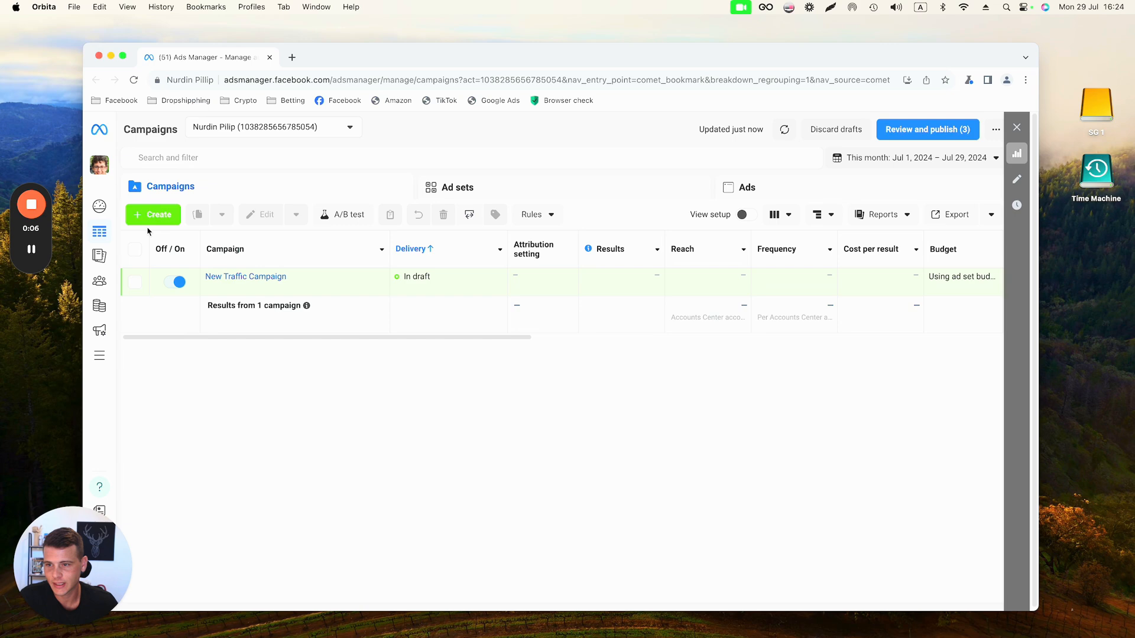
Step: Create a new Engagement campaign with manual setup, confirming to build its ad set and ad
click(152, 214)
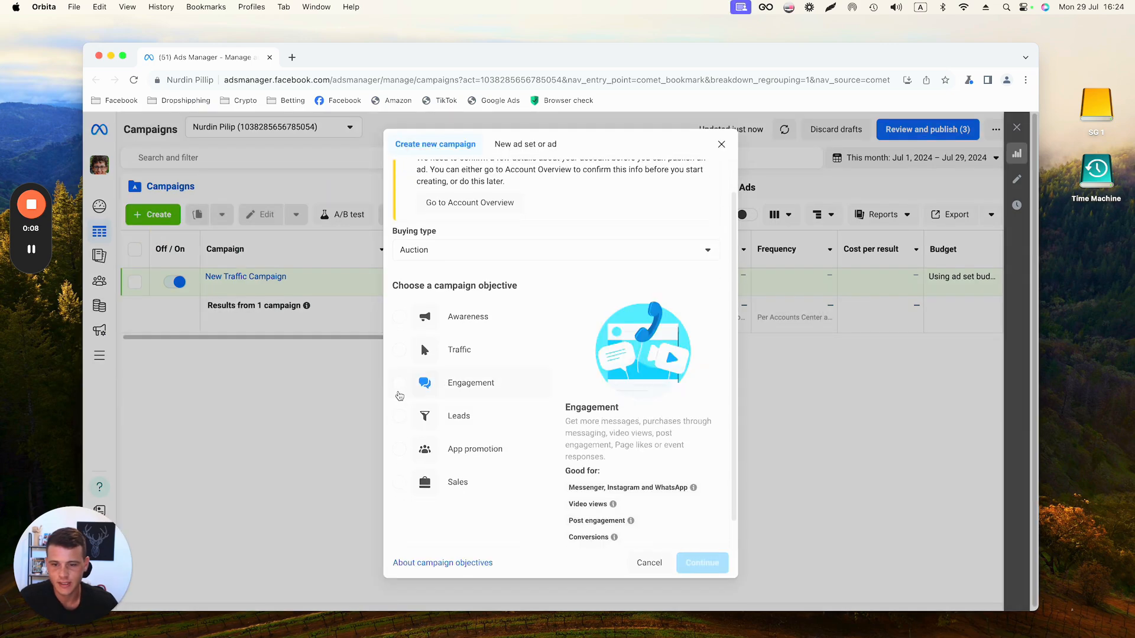
click(701, 562)
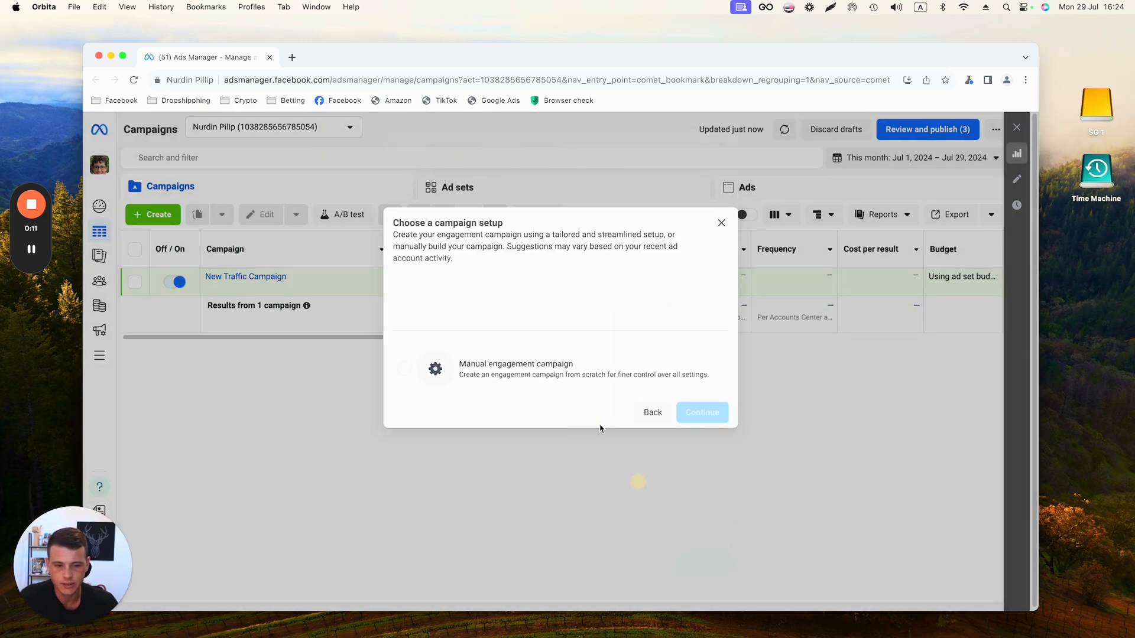
click(404, 413)
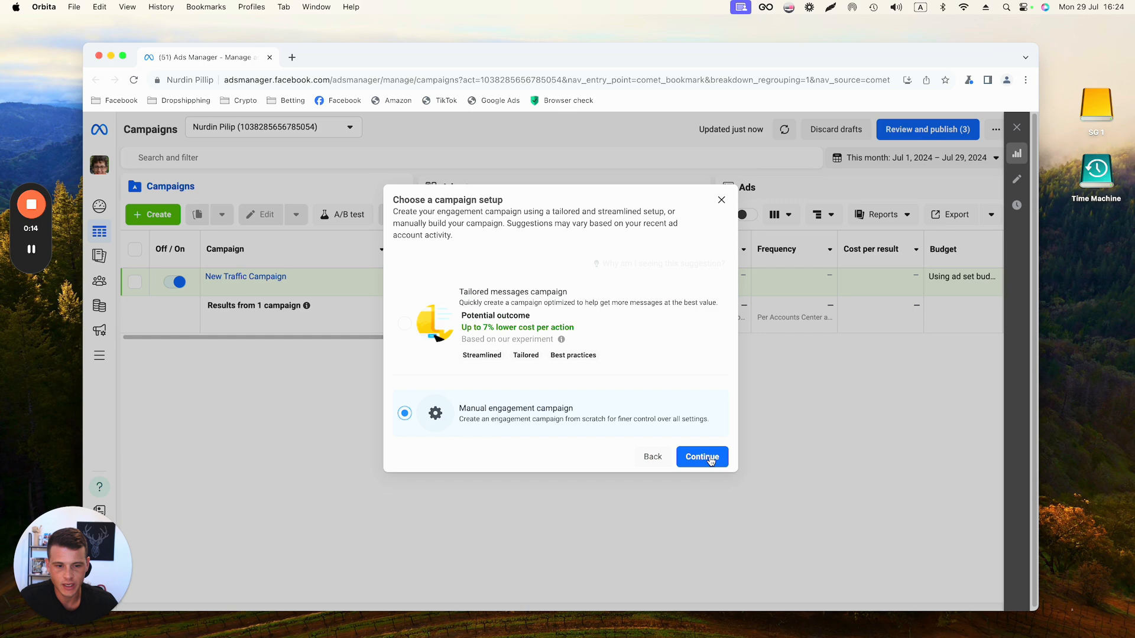
click(699, 456)
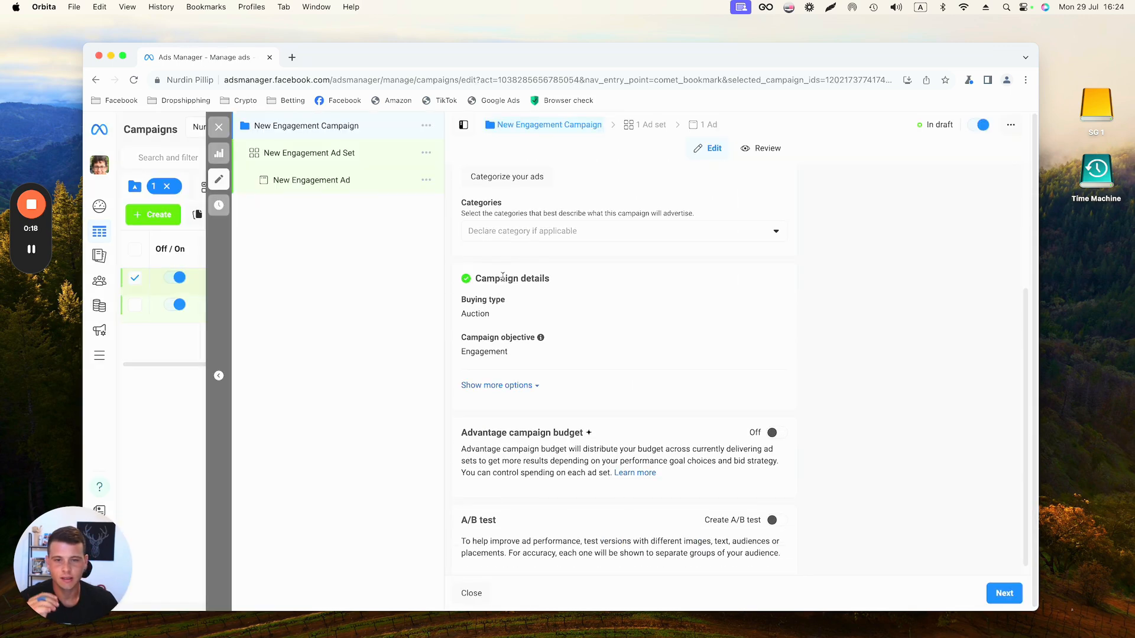
mouse_move(437, 230)
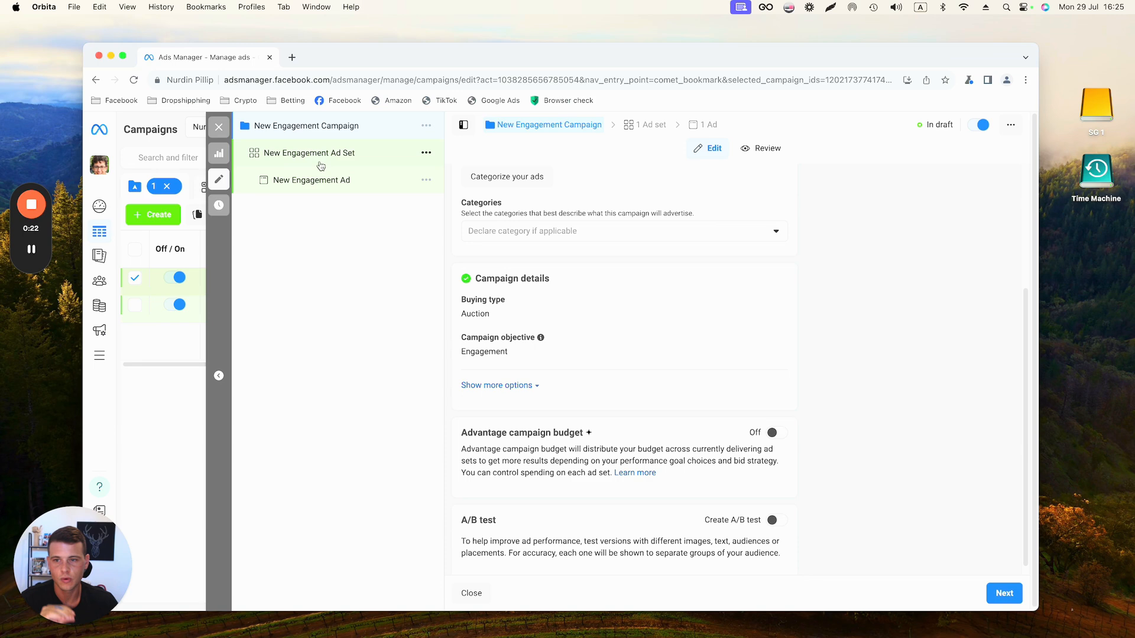
Step: Set the engagement ad set to messaging apps, maximizing conversations on Rp250,000 daily, then proceed to its ad
click(308, 152)
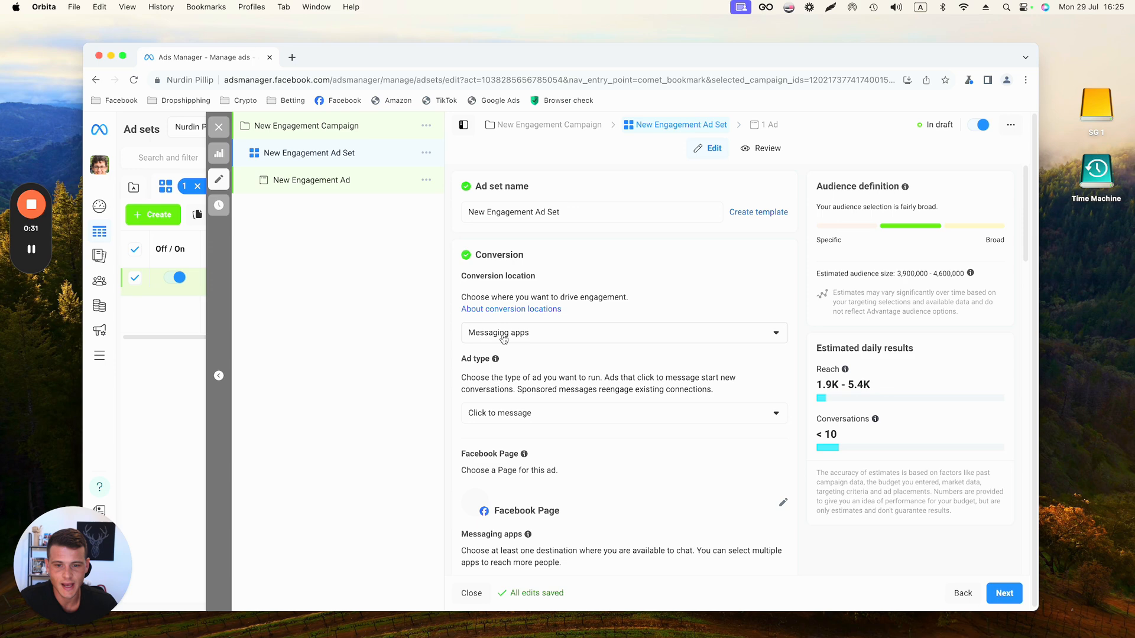
scroll(down, 3)
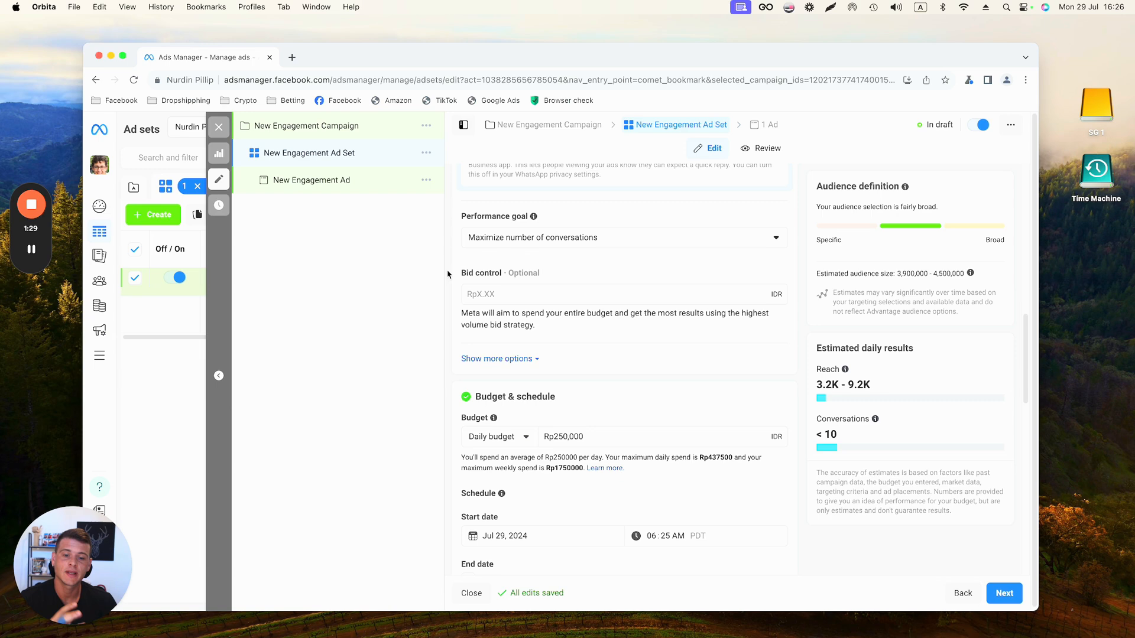
click(310, 180)
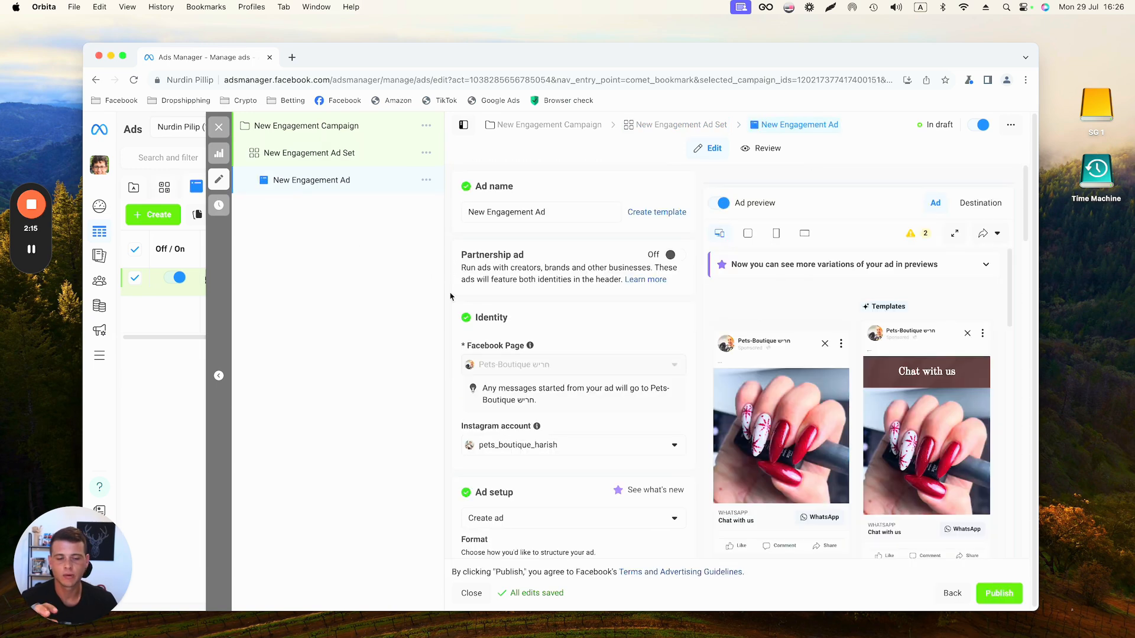
scroll(down, 3)
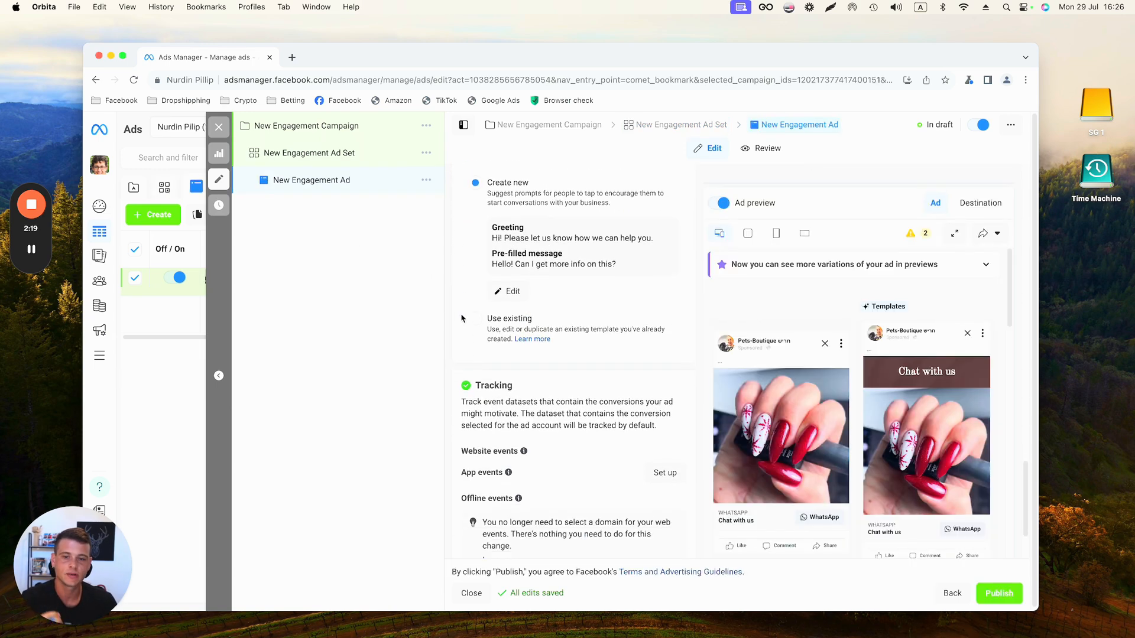
scroll(down, 3)
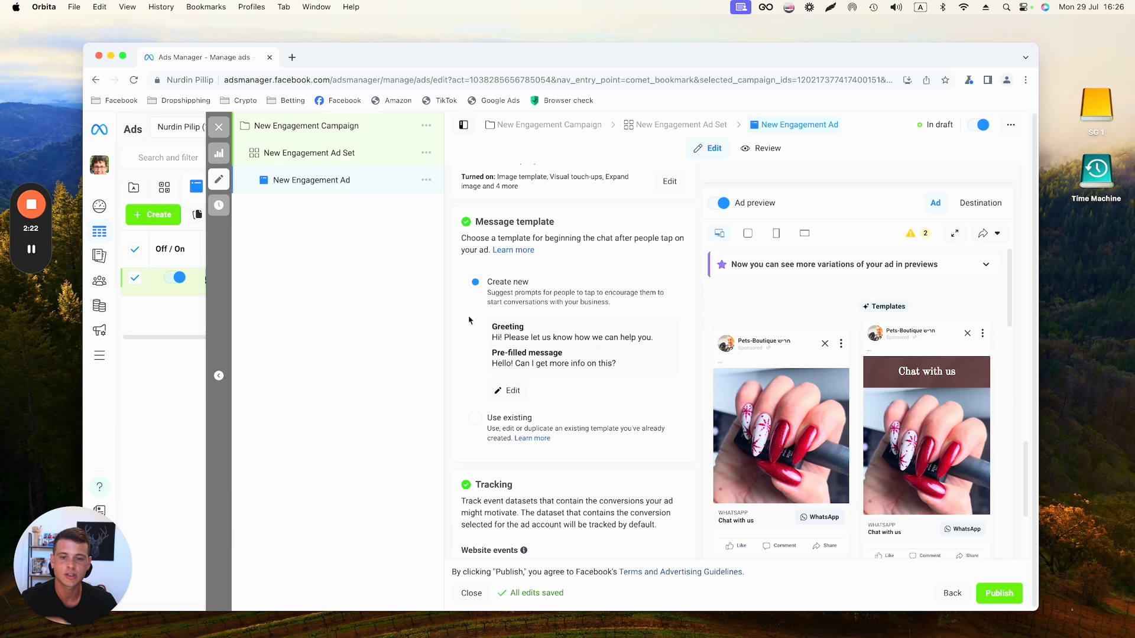